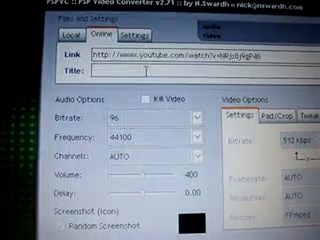
Step: Name the PSP video in the Title field beside the pasted YouTube link
type("psp.c")
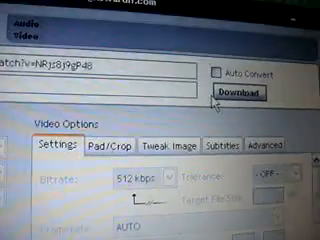
Step: Start downloading the linked YouTube video and converting it for PSP
left_click(244, 92)
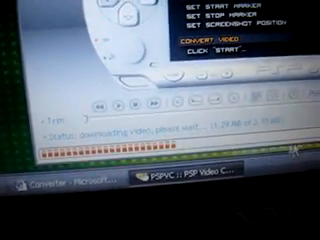